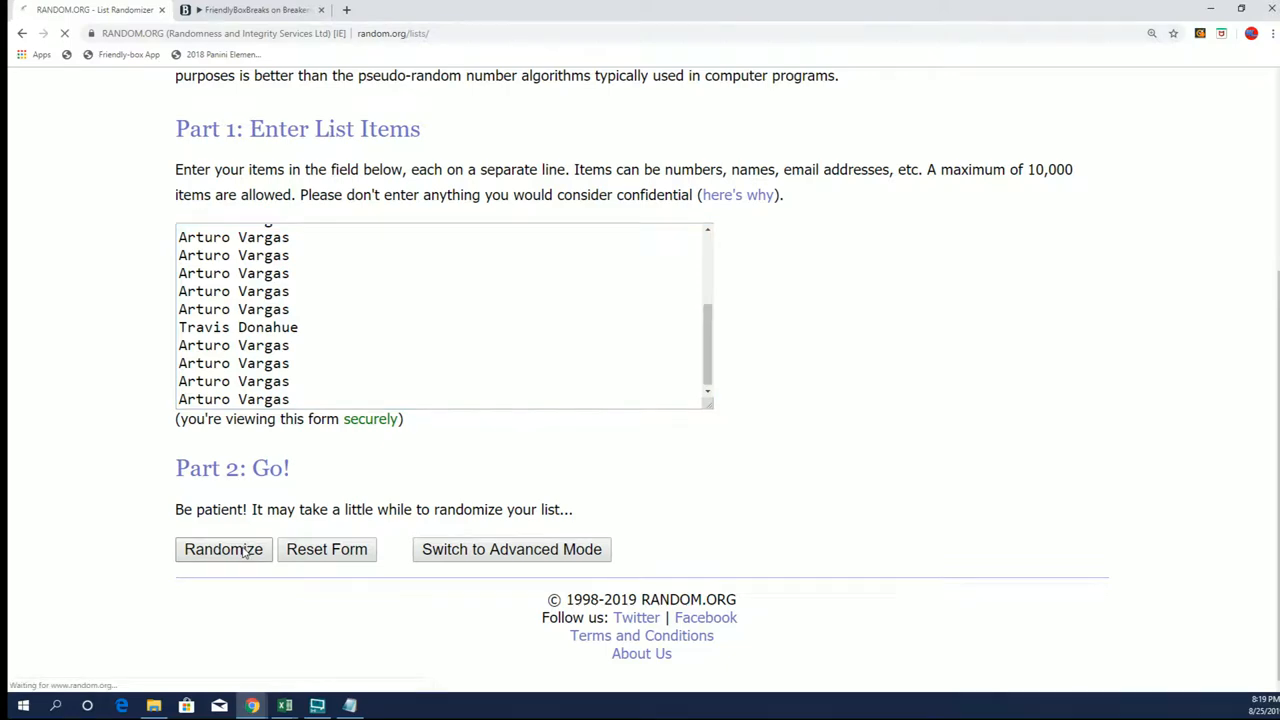
Step: Randomize the 19 owner names, then reshuffle them with Again! several more times
{"action": "left_click", "coordinate": [223, 549]}
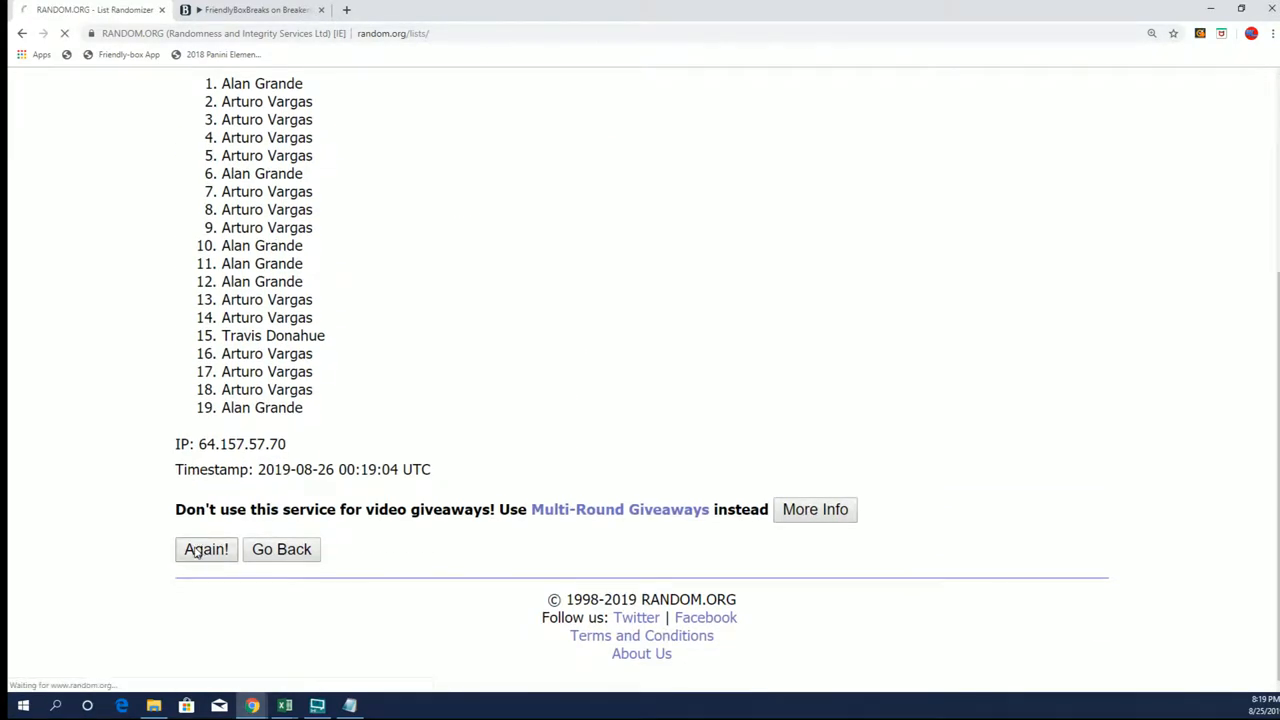
{"action": "left_click", "coordinate": [206, 549]}
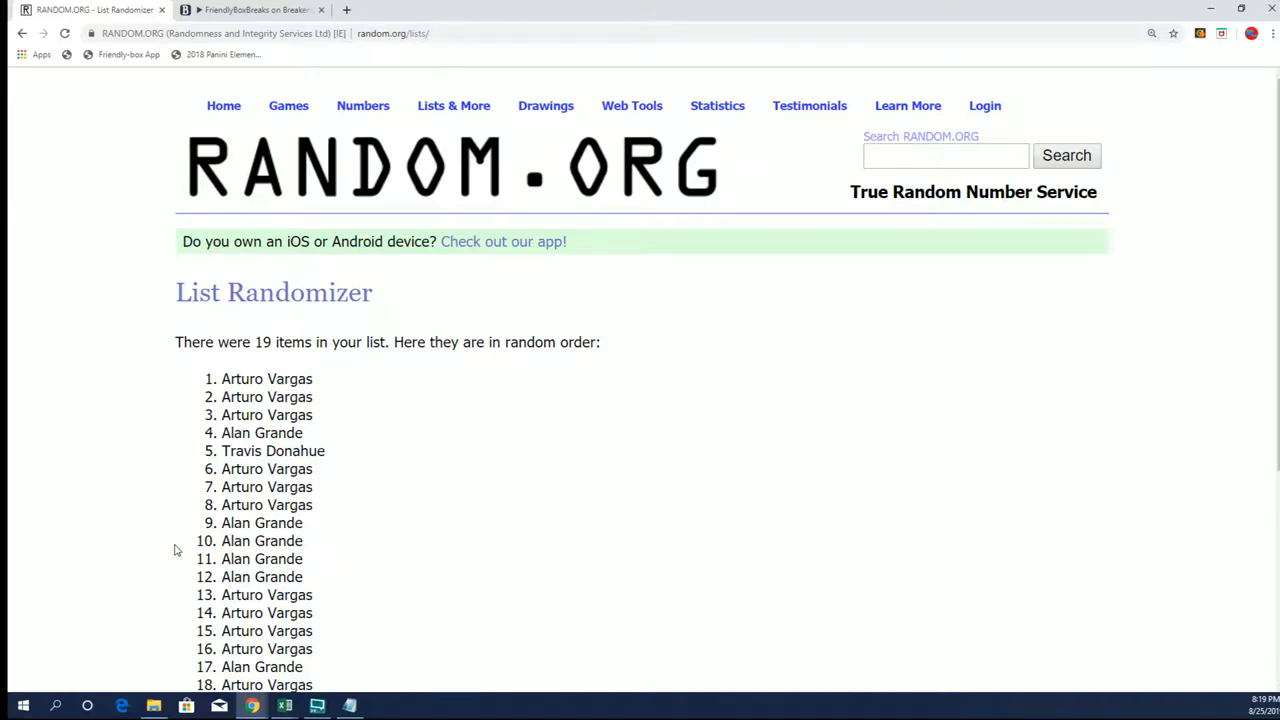
{"action": "mouse_move", "coordinate": [120, 526]}
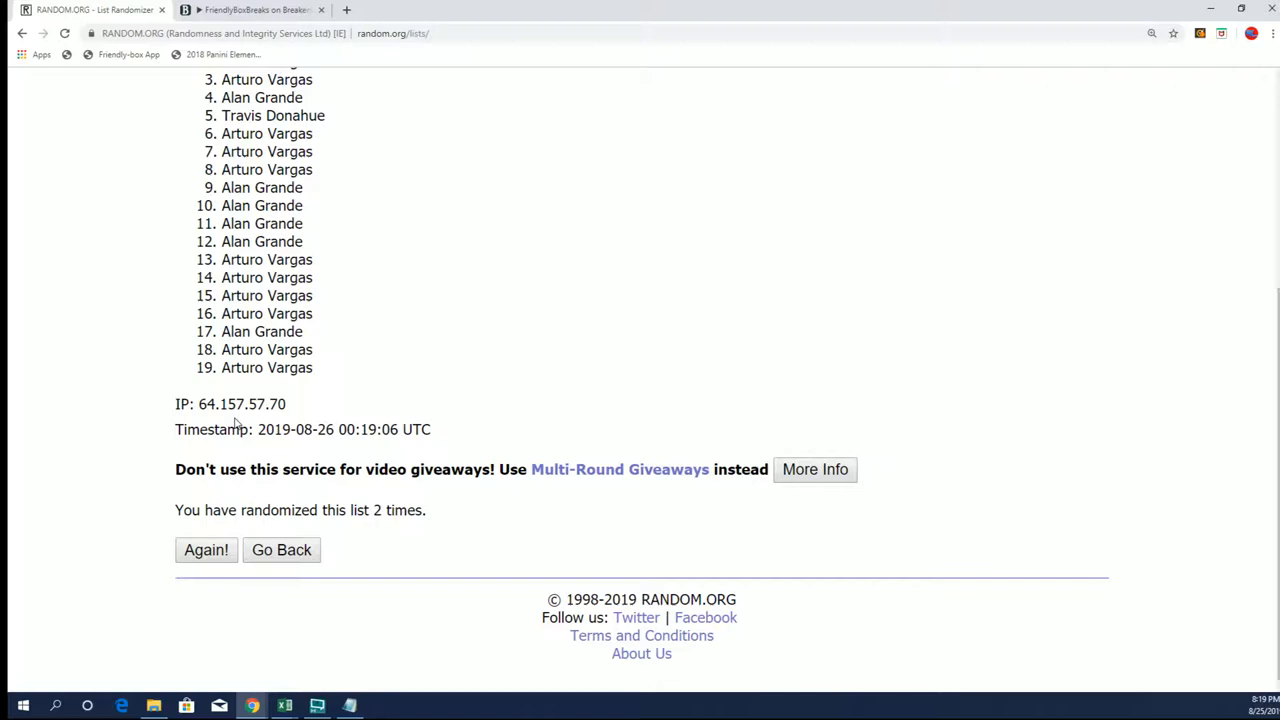
{"action": "left_click", "coordinate": [206, 550]}
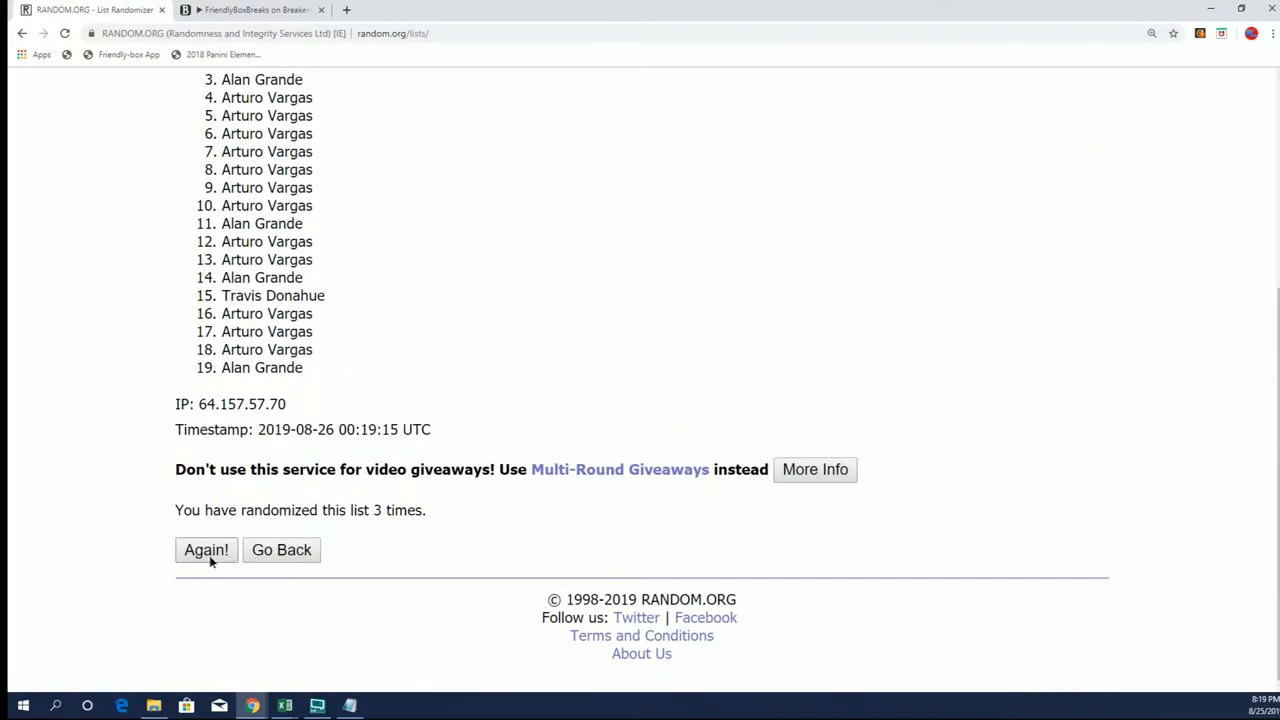
{"action": "left_click", "coordinate": [206, 550]}
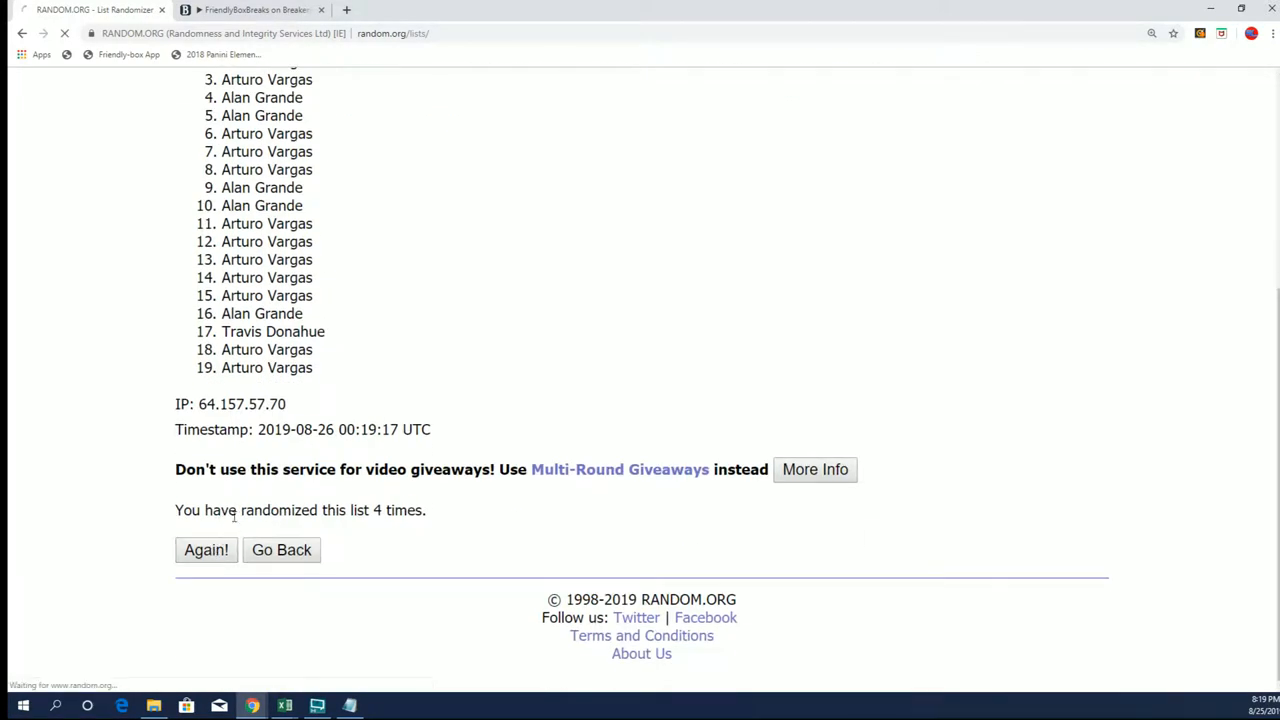
{"action": "left_click", "coordinate": [206, 550]}
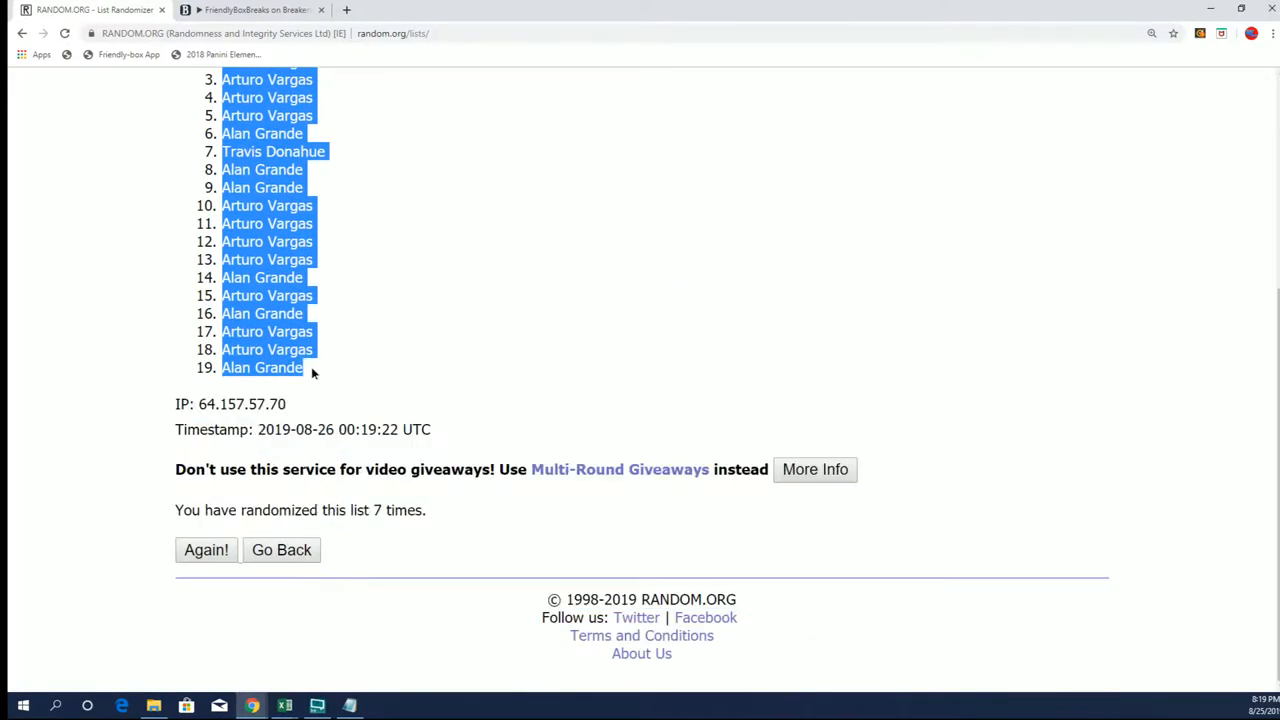
{"action": "mouse_move", "coordinate": [155, 609]}
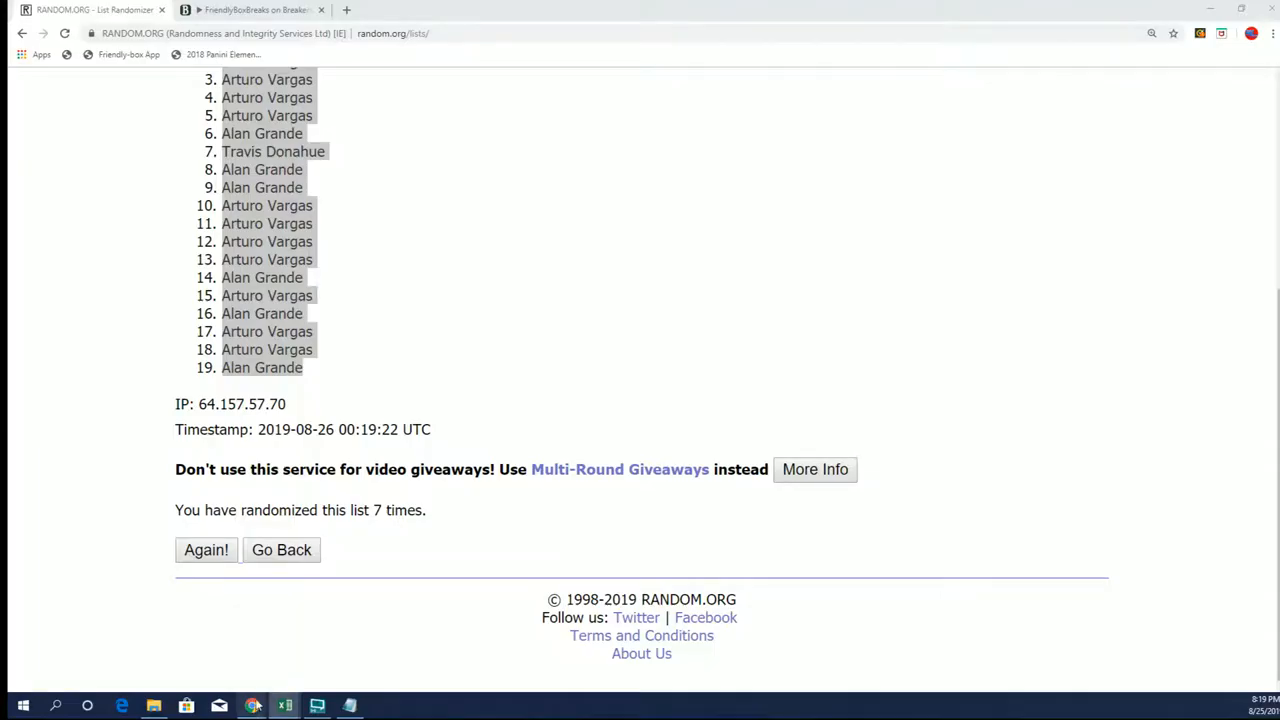
Step: Paste the shuffled owner names into column A of the Excel sheet starting at A2
{"action": "left_click", "coordinate": [287, 704]}
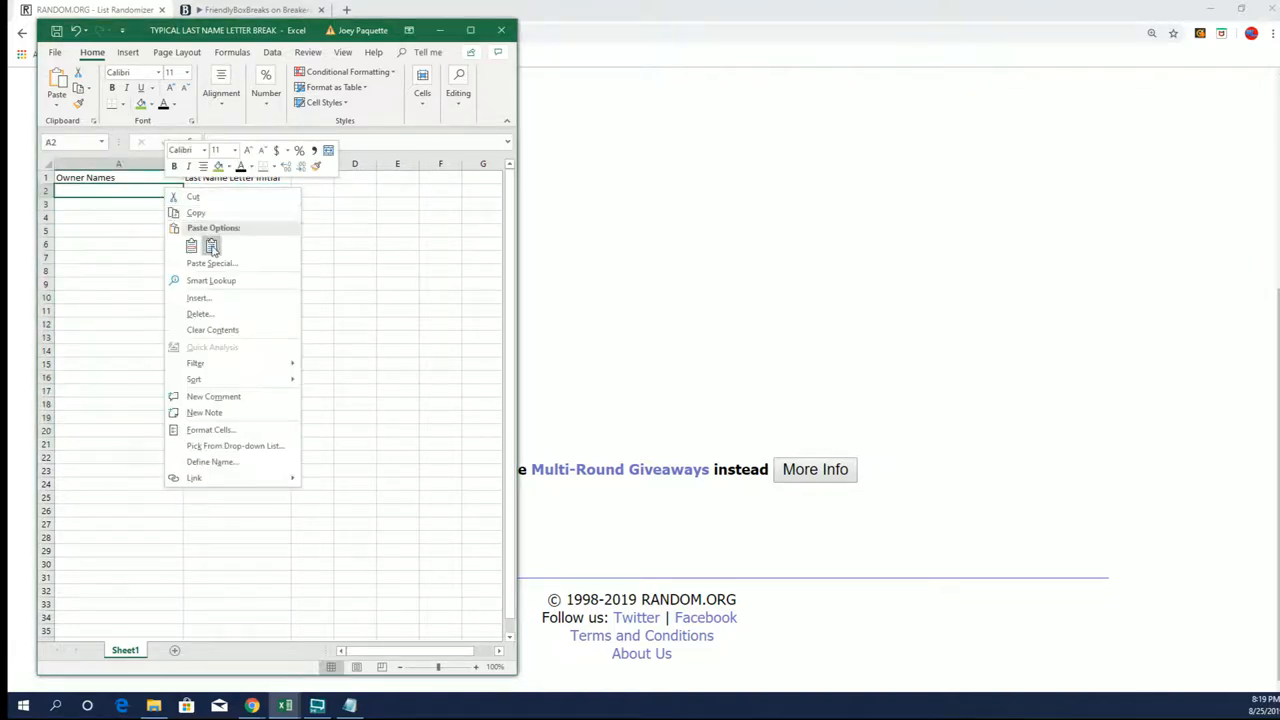
{"action": "left_click", "coordinate": [211, 263]}
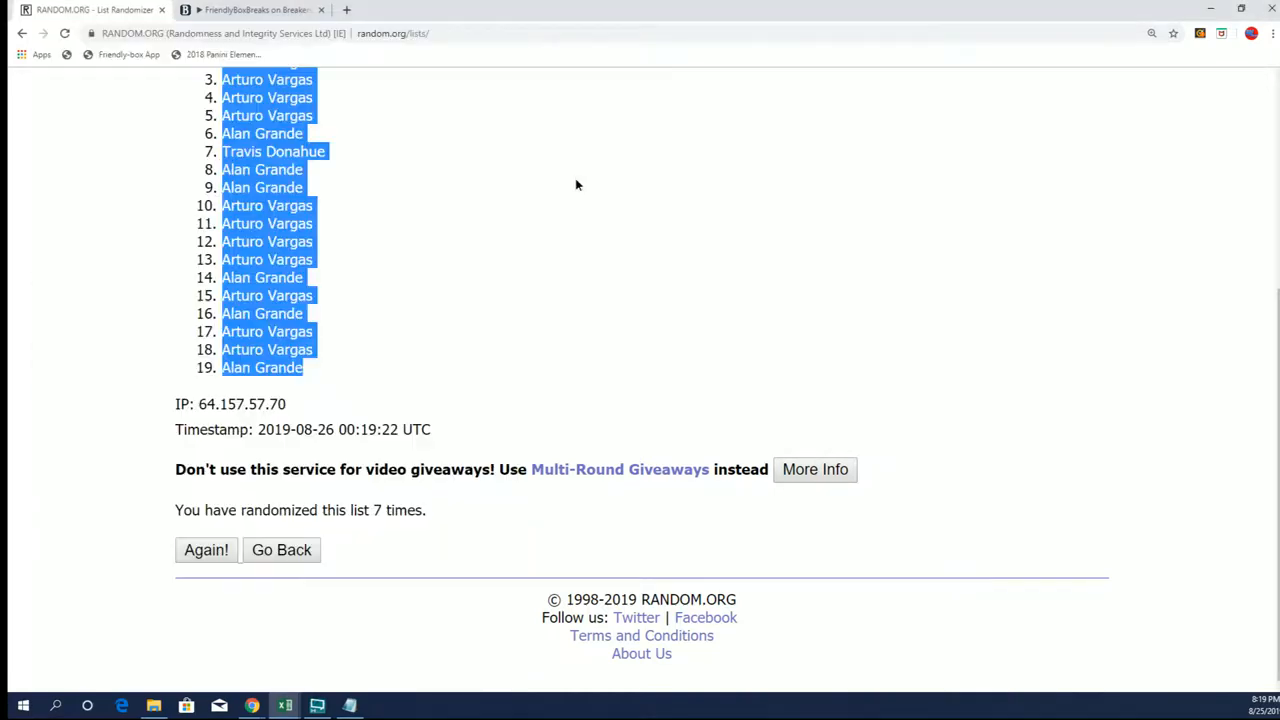
Step: Randomize the 19 last-name letter groups and reshuffle them with Again! several times
{"action": "left_click", "coordinate": [453, 105]}
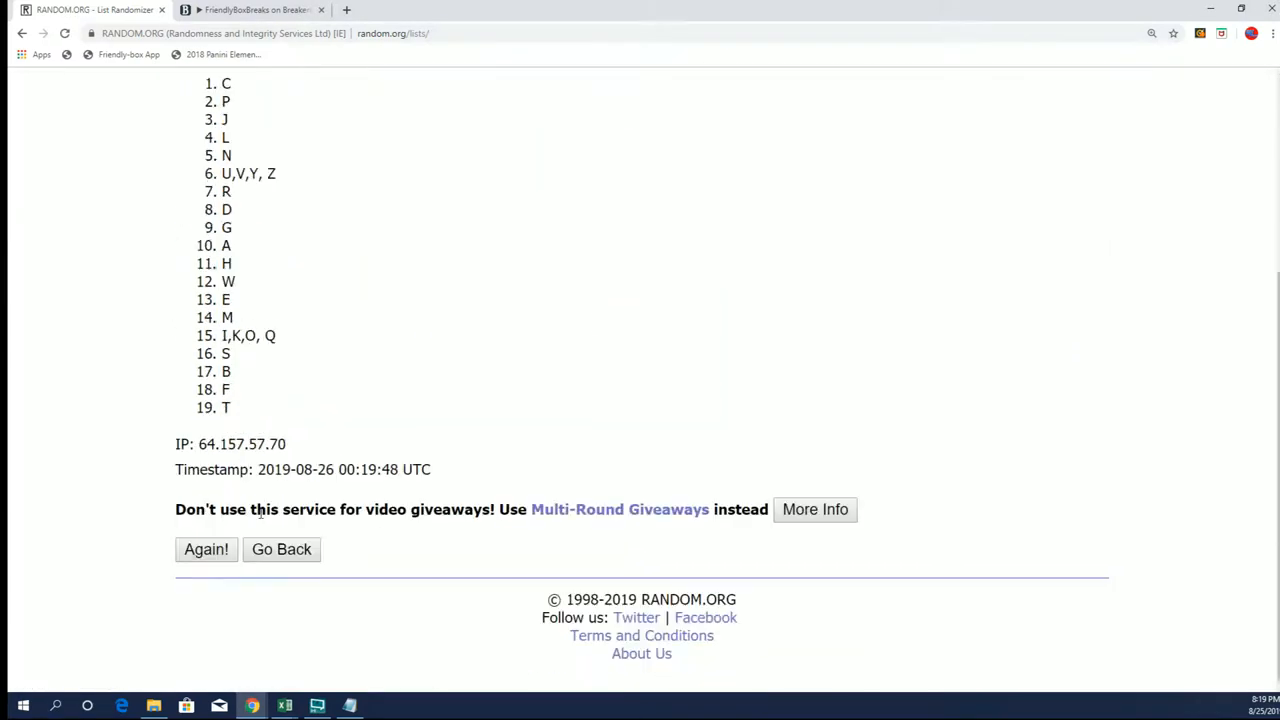
{"action": "left_click", "coordinate": [206, 549]}
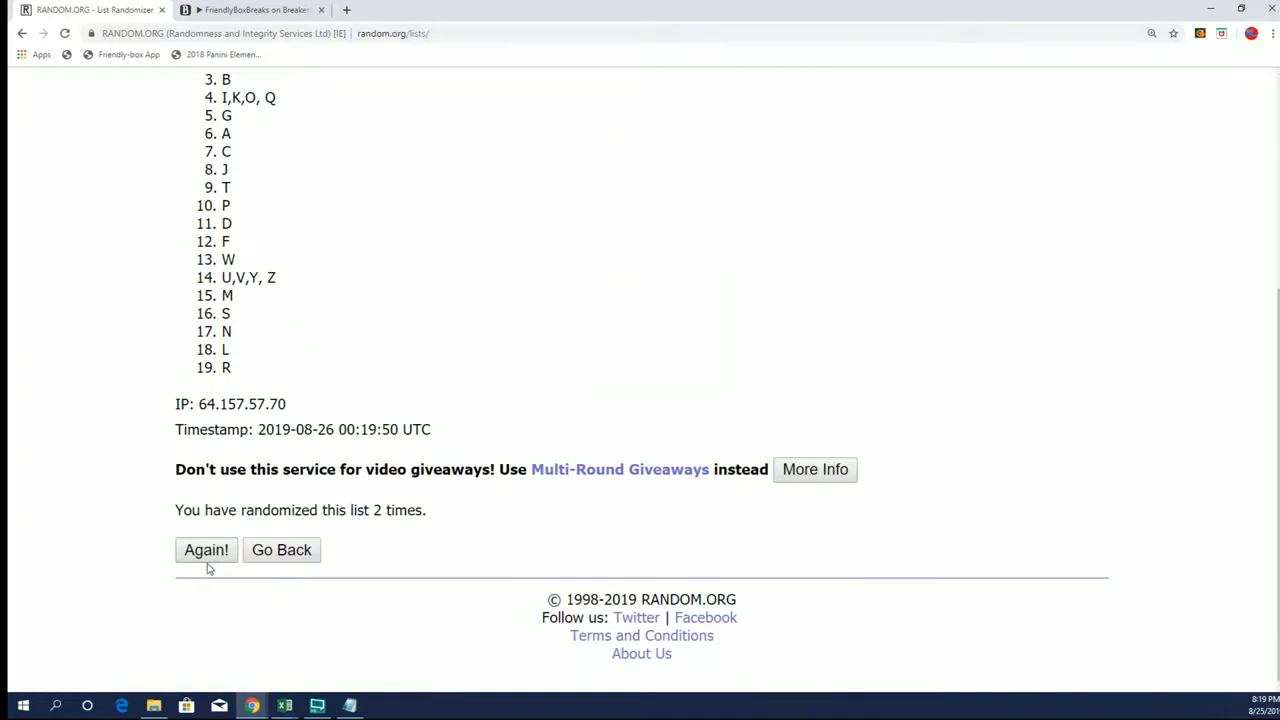
{"action": "left_click", "coordinate": [206, 550]}
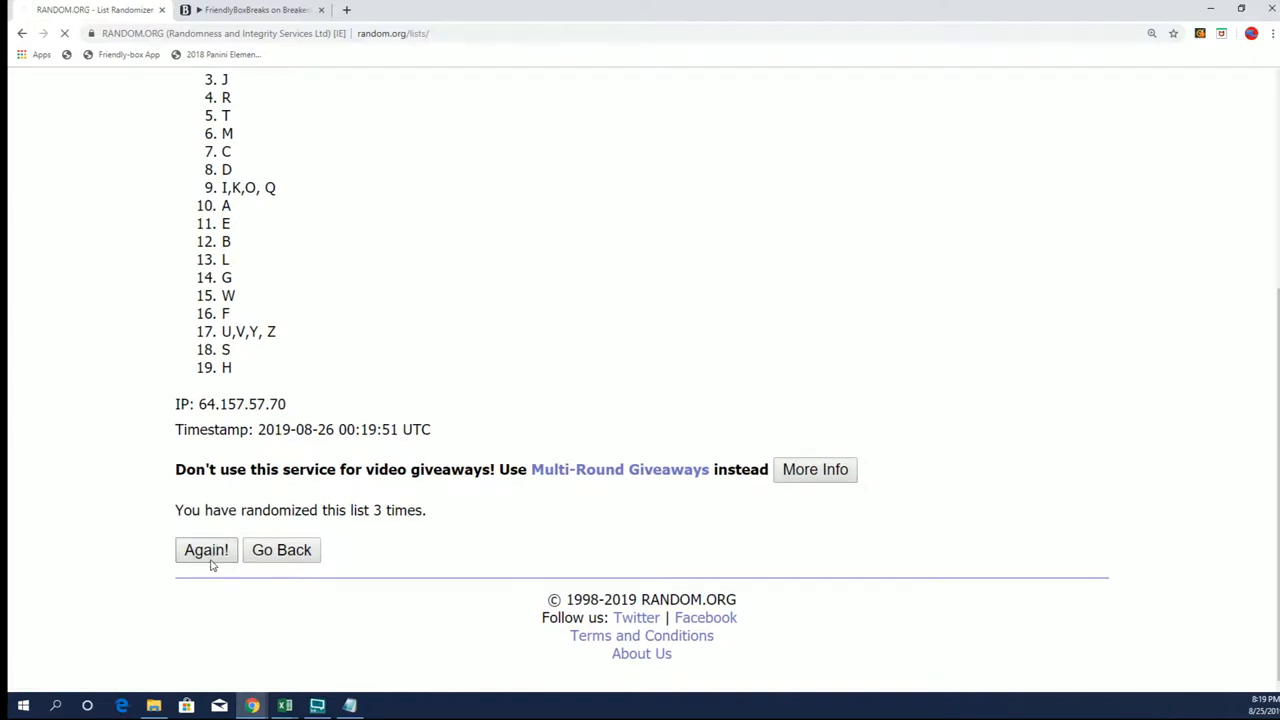
{"action": "left_click", "coordinate": [206, 550]}
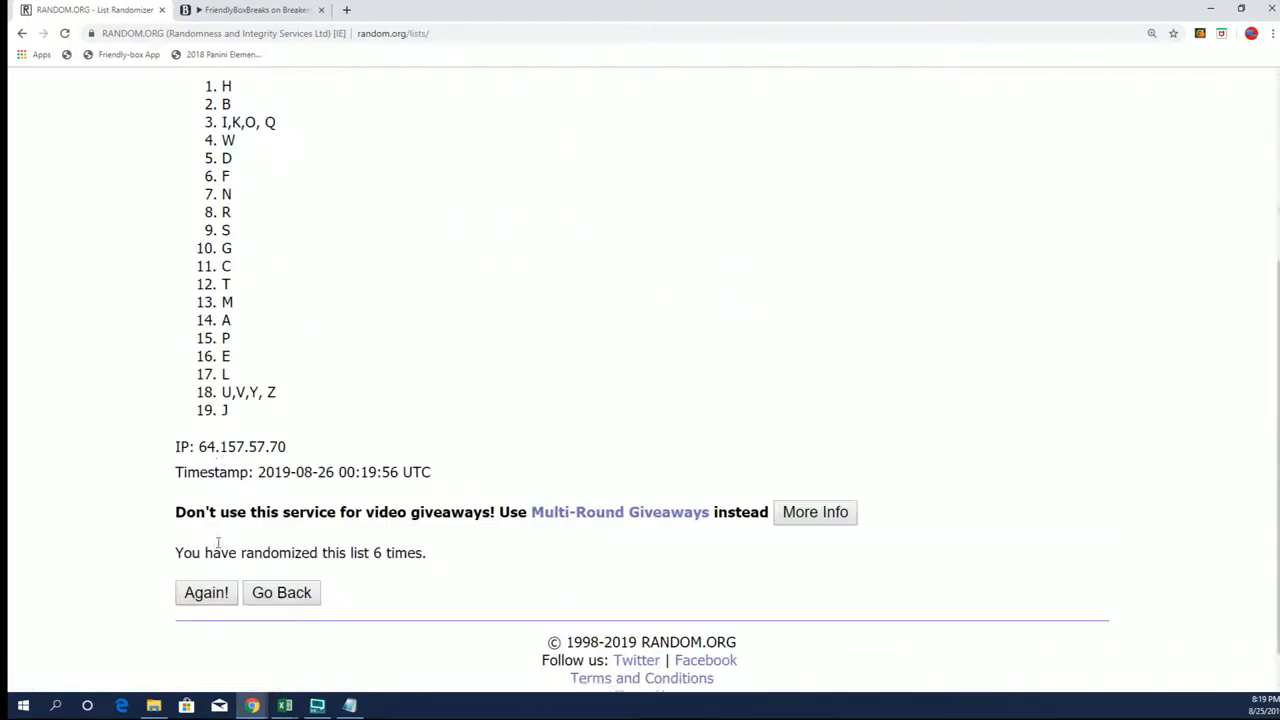
{"action": "left_click", "coordinate": [206, 592]}
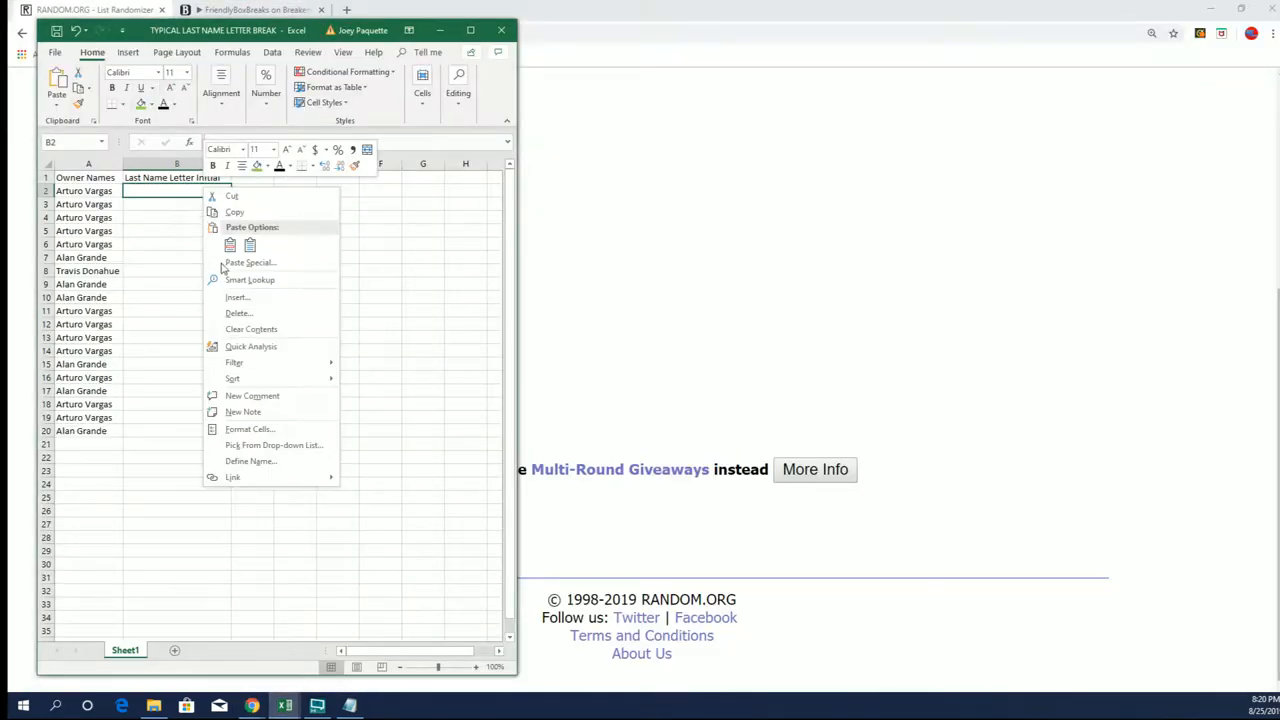
Step: Paste the shuffled letter groups into column B as plain text, then select the B1 heading
{"action": "left_click", "coordinate": [249, 262]}
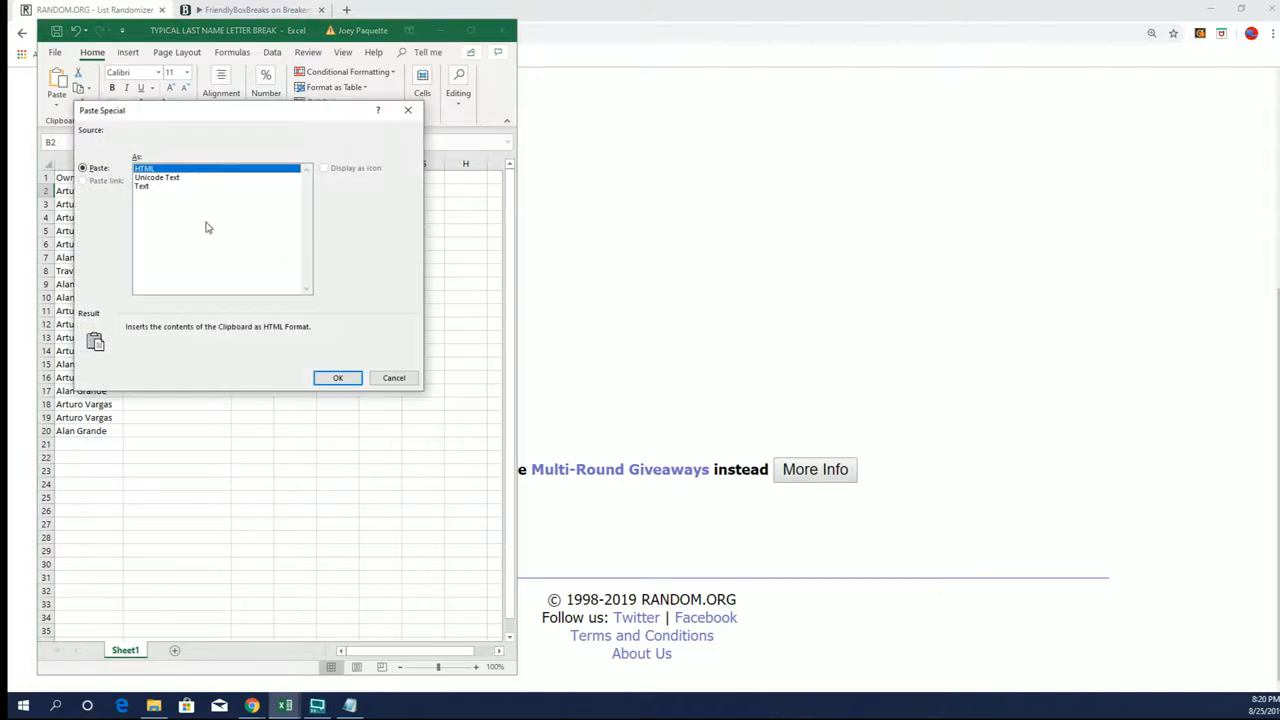
{"action": "left_click", "coordinate": [337, 378]}
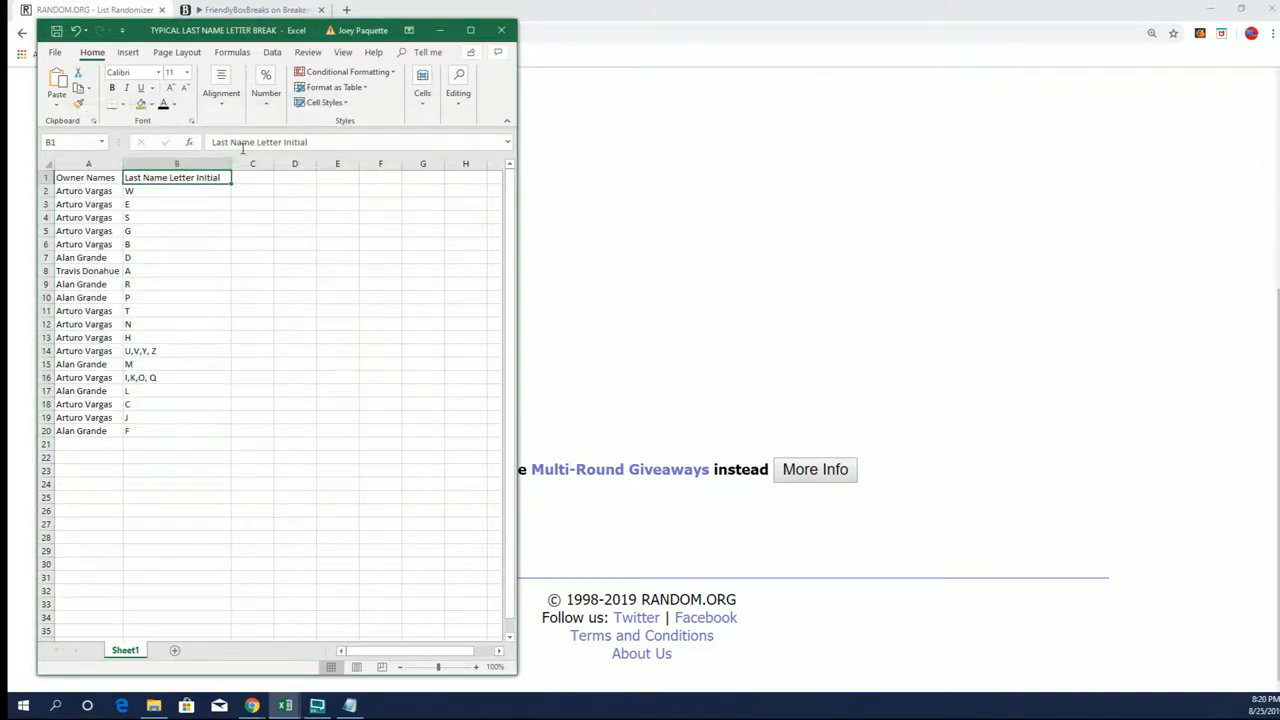
{"action": "left_click", "coordinate": [291, 141]}
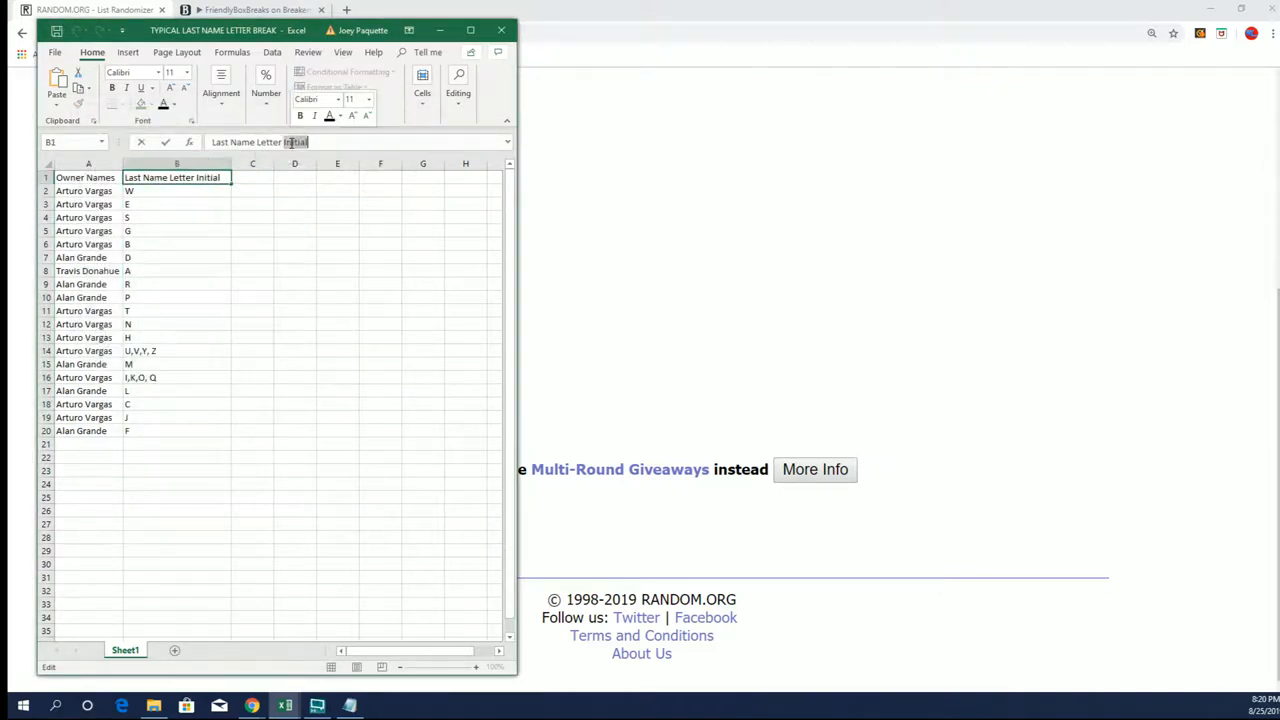